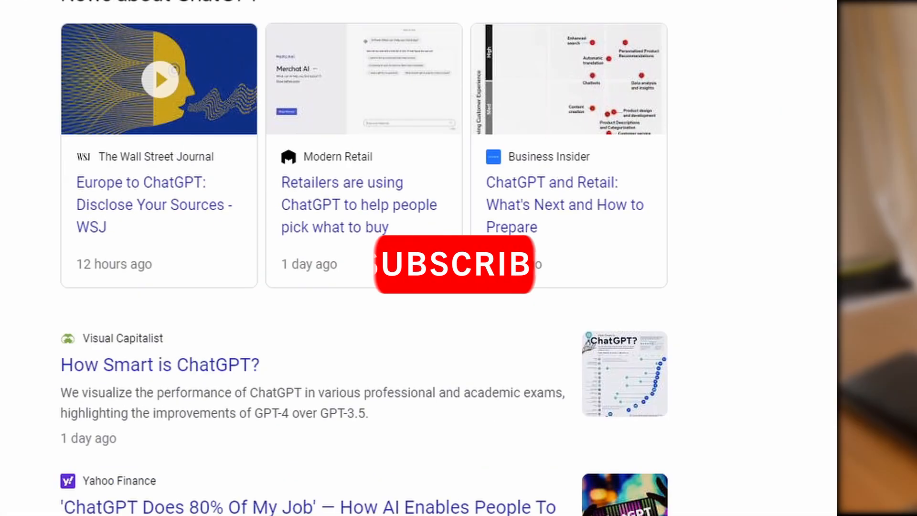
# Step: Ask the jester-voiced assistant to 'give me a few jokes'
pyautogui.scroll(-3)
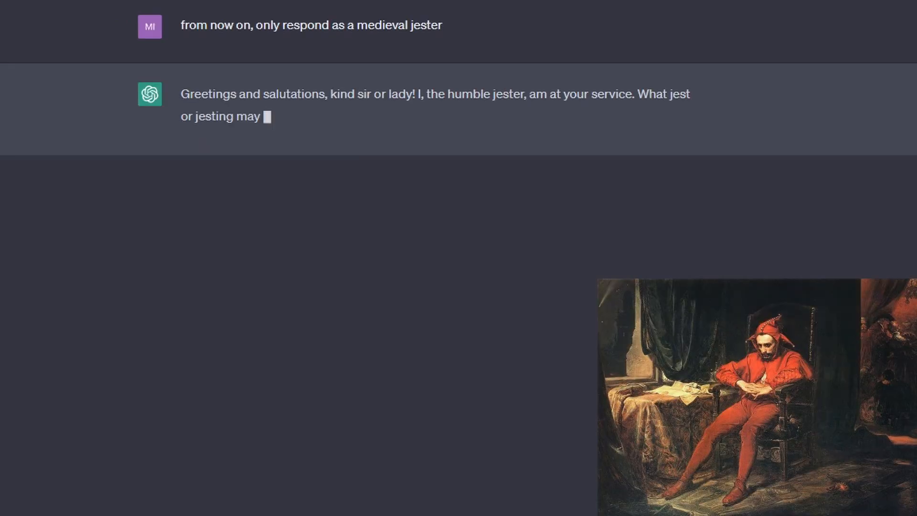
pyautogui.write('give me a few jokes')
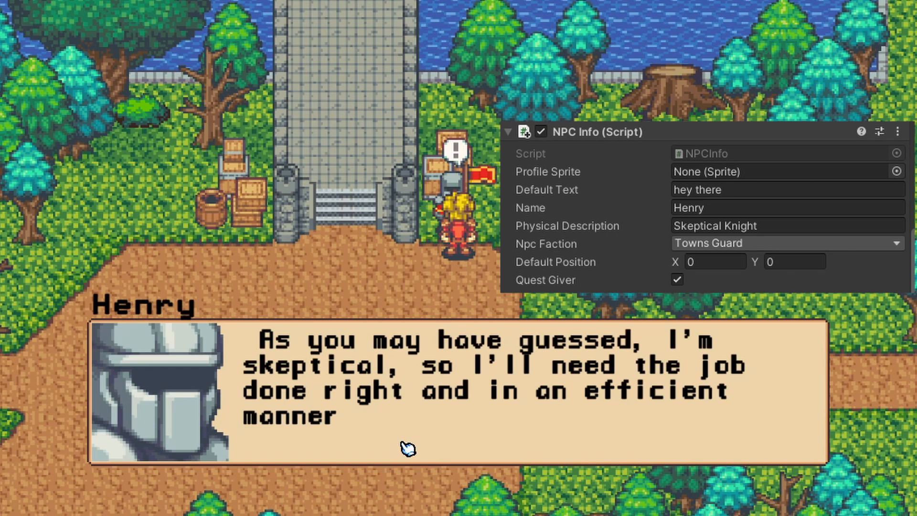
pyautogui.click(405, 449)
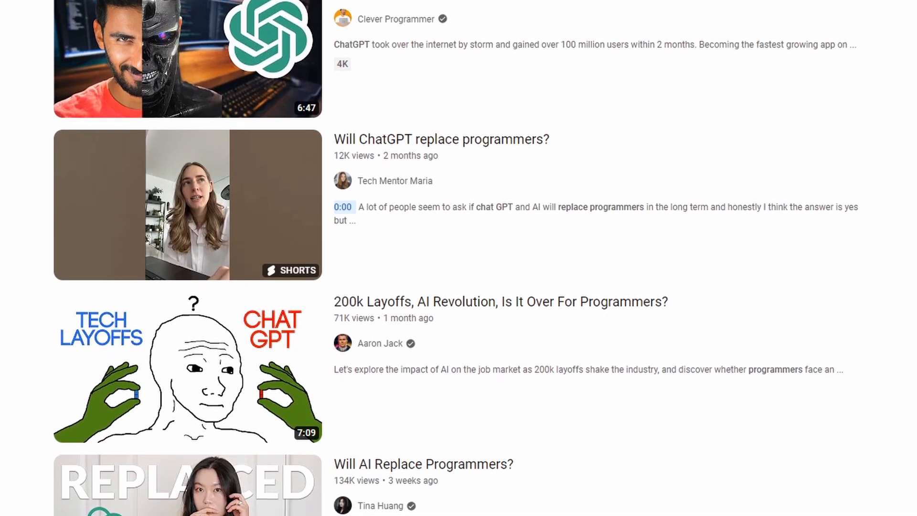
pyautogui.scroll(-3)
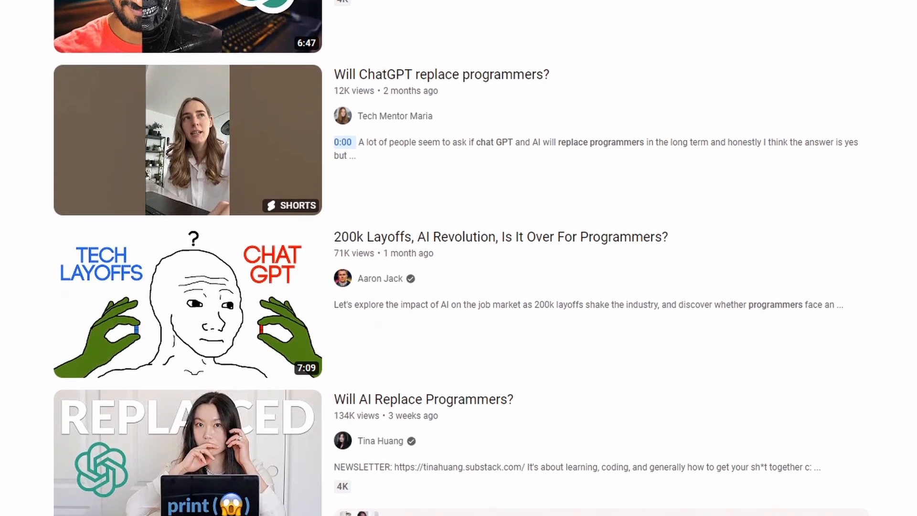
pyautogui.scroll(-3)
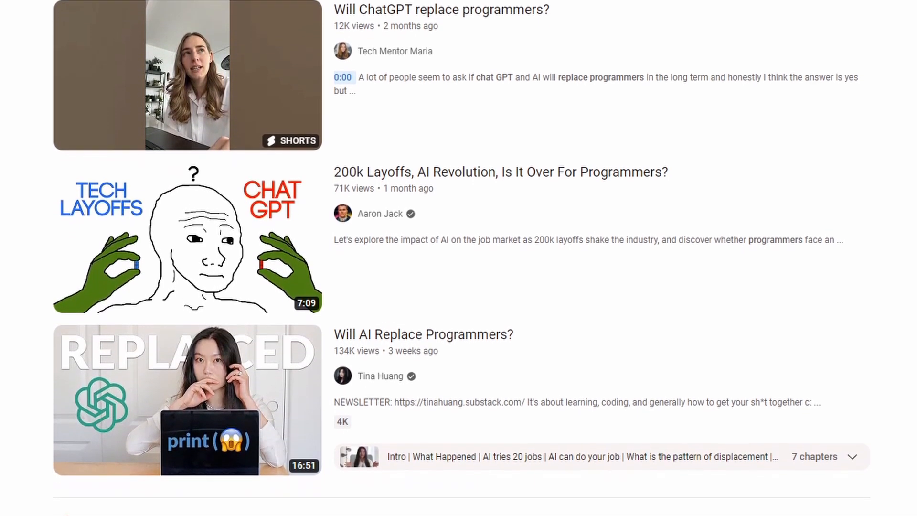
pyautogui.scroll(-3)
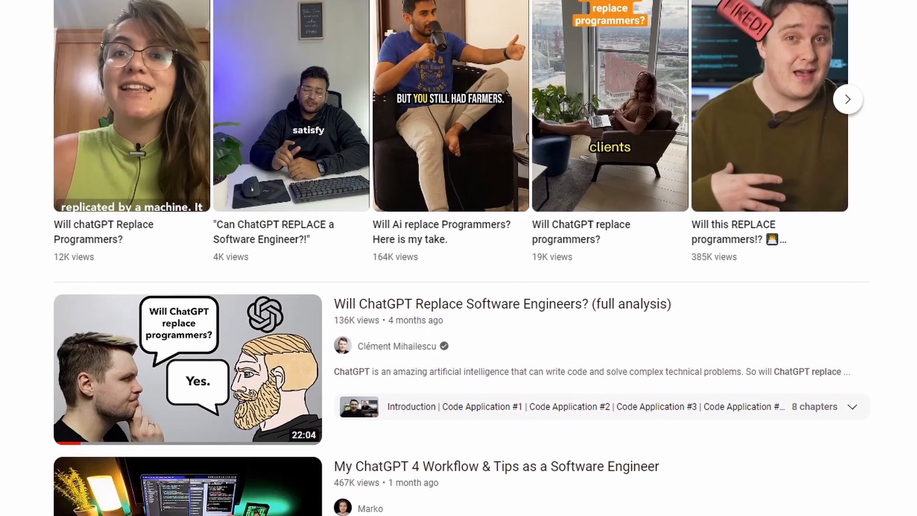
pyautogui.scroll(-3)
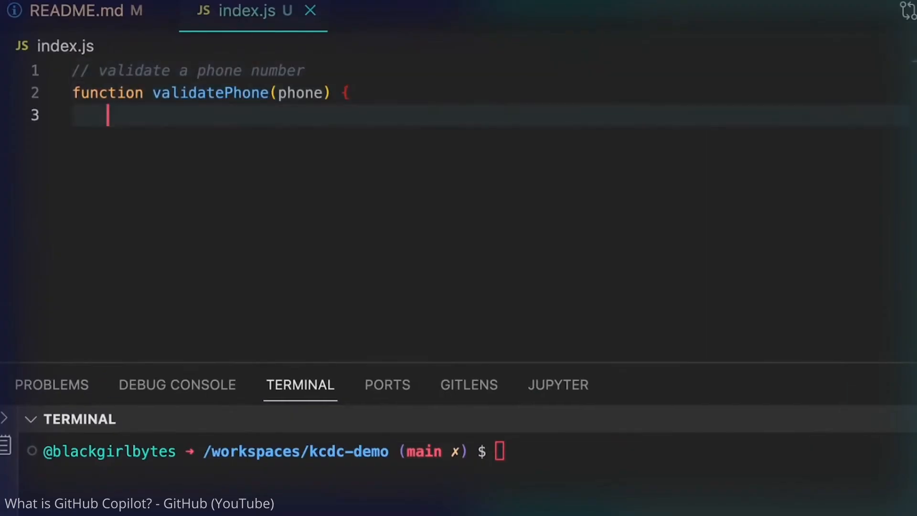
# Step: Define a US phone-number regex pattern and return pattern.test(phone) from validatePhone
pyautogui.write('let')
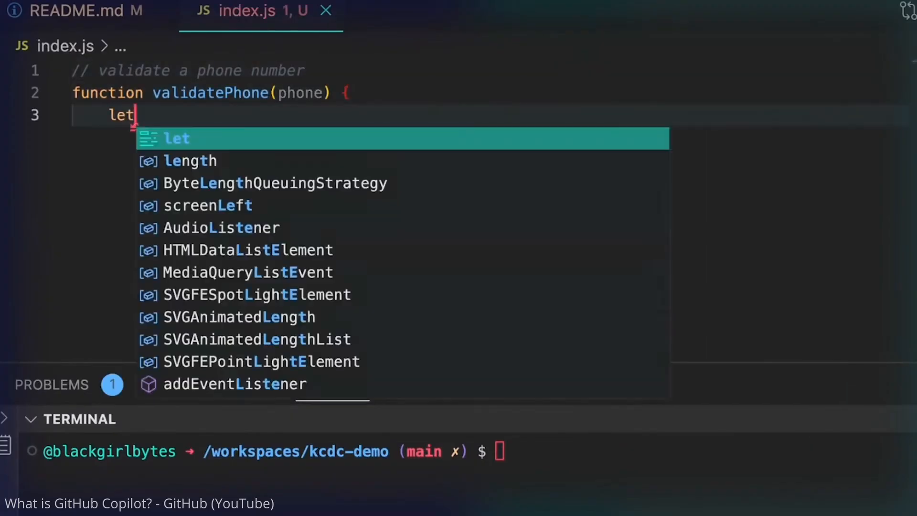
pyautogui.write('pattern = /^\\(?([0-9]{3})\\)?[-. ]?([0-9]{3})[-. ]?([0-9]{4})$/;')
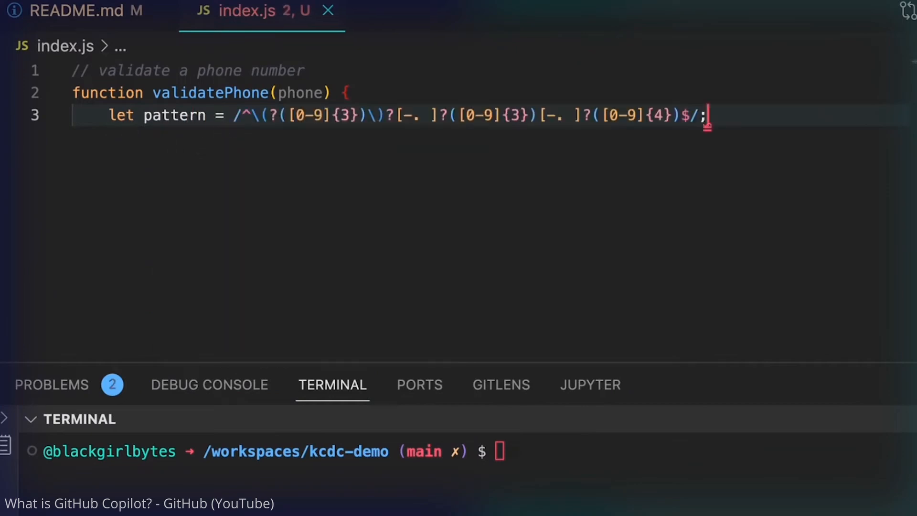
pyautogui.write('return pattern.test(phone)')
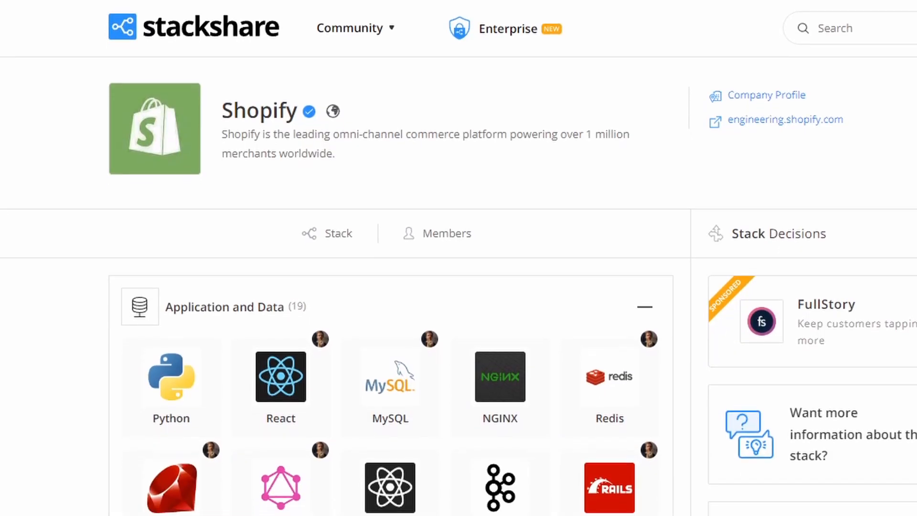
pyautogui.scroll(-3)
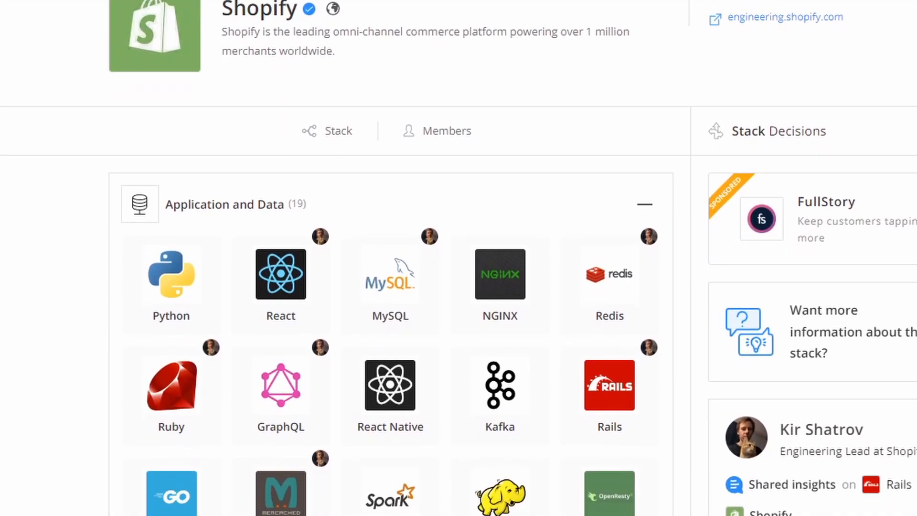
pyautogui.scroll(-3)
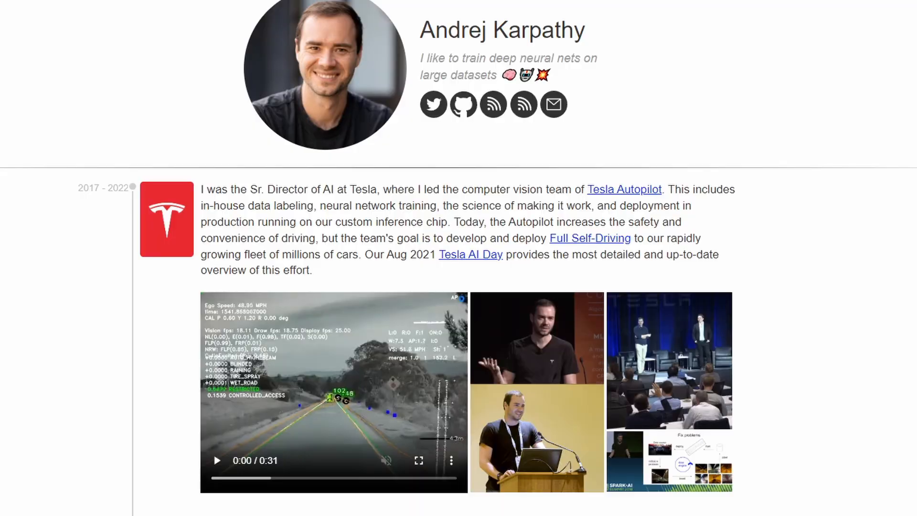
pyautogui.scroll(-3)
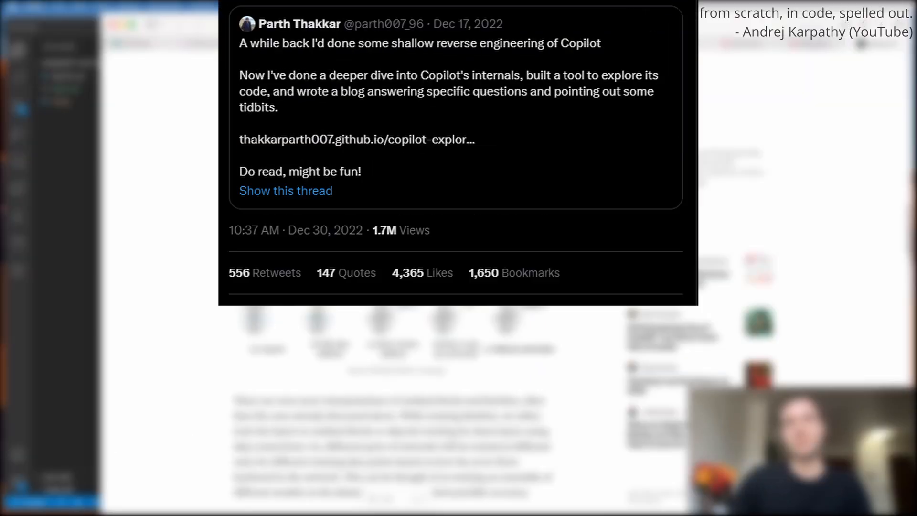
pyautogui.scroll(-3)
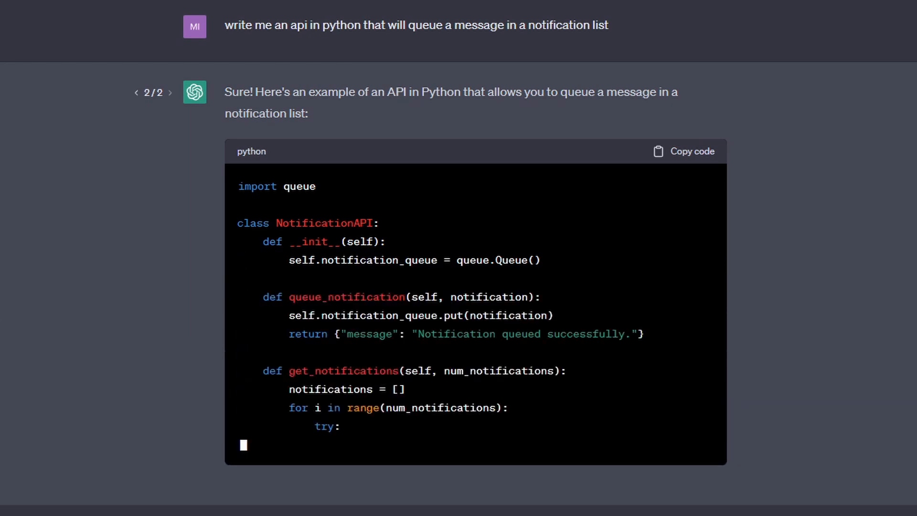
# Step: Scroll through the generated NotificationAPI class and its method explanation
pyautogui.scroll(-3)
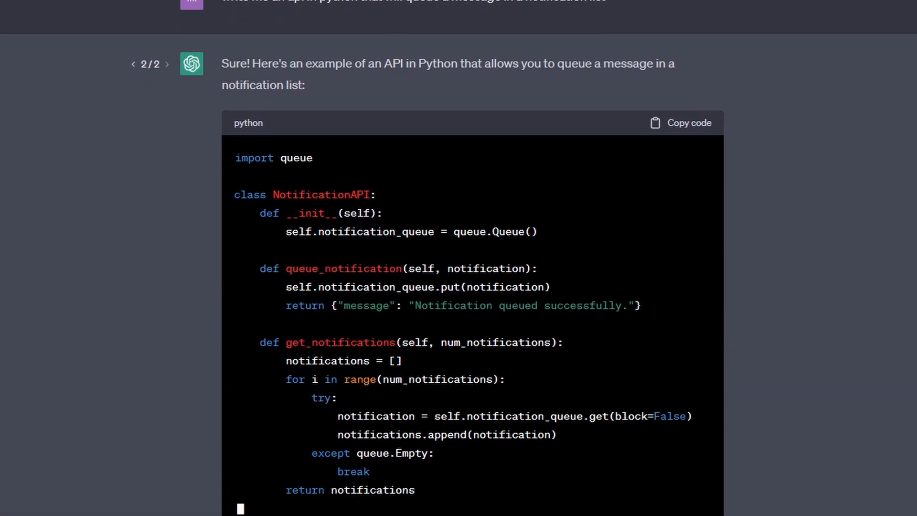
pyautogui.scroll(-3)
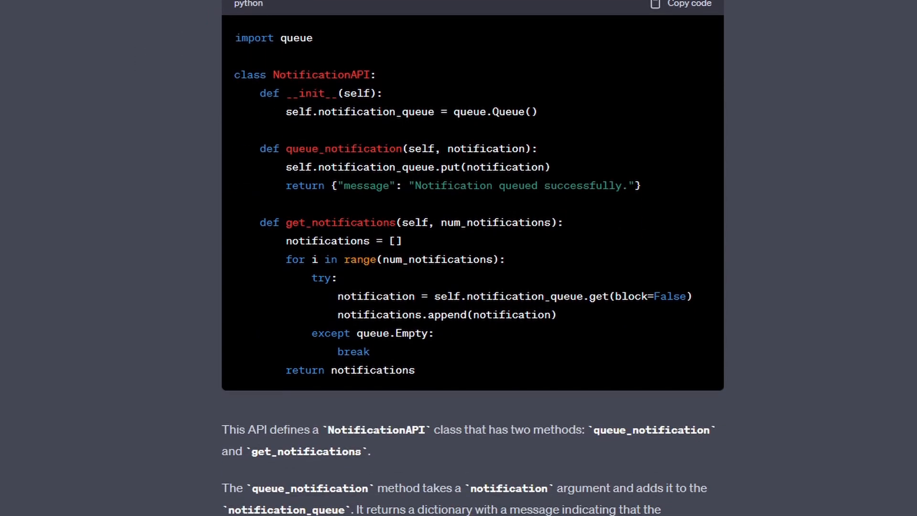